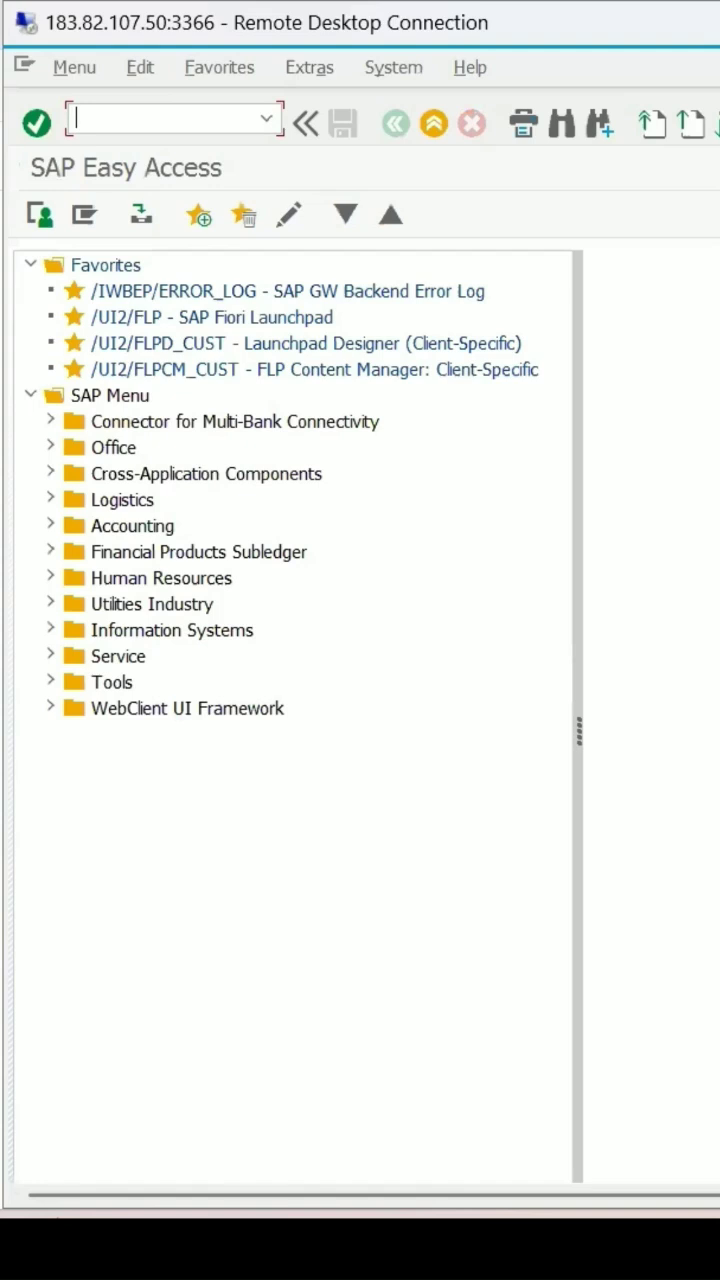
Launch transaction SE16N to reach the General Table Display screen.
{"action": "type", "text": "se16"}
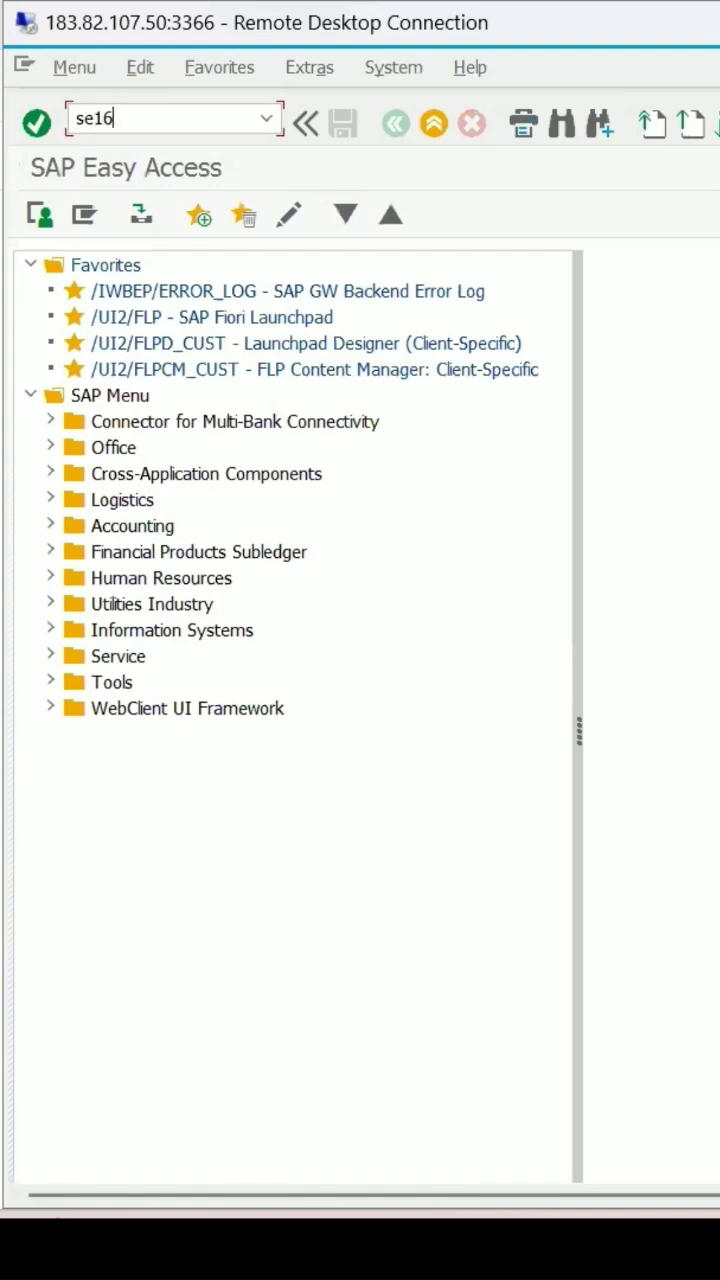
{"action": "type", "text": "n"}
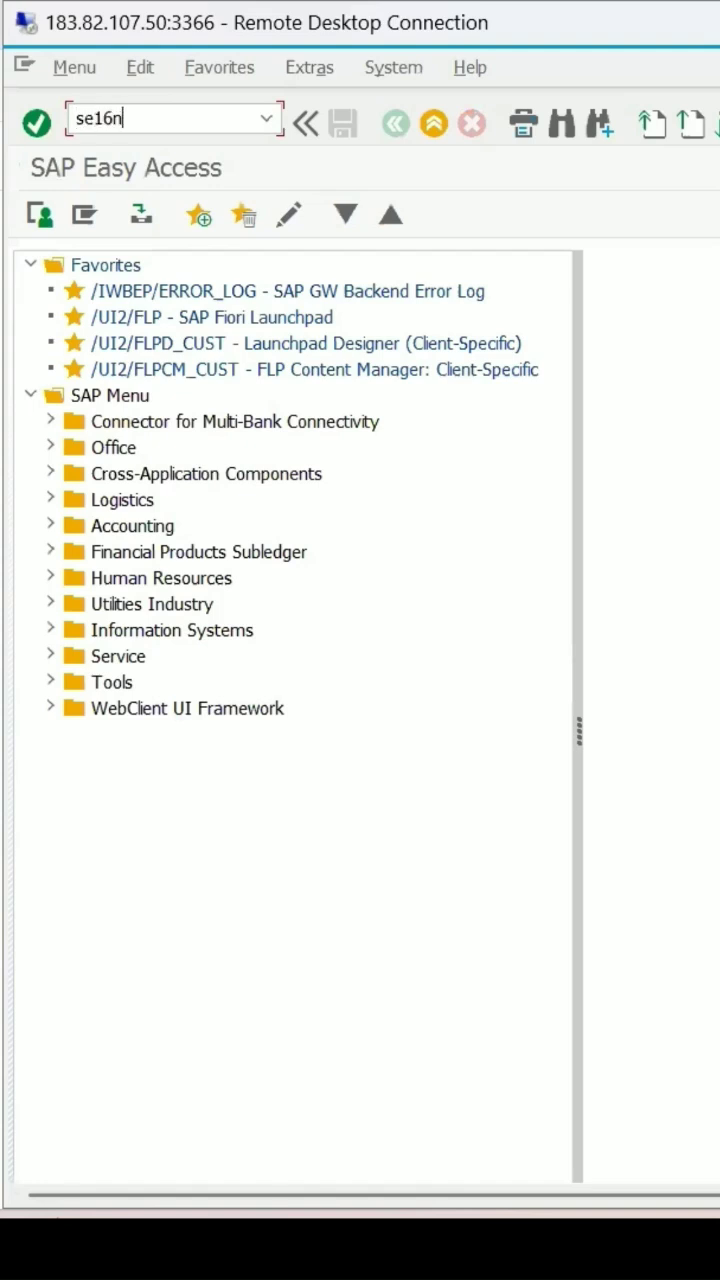
{"action": "key", "text": "Enter"}
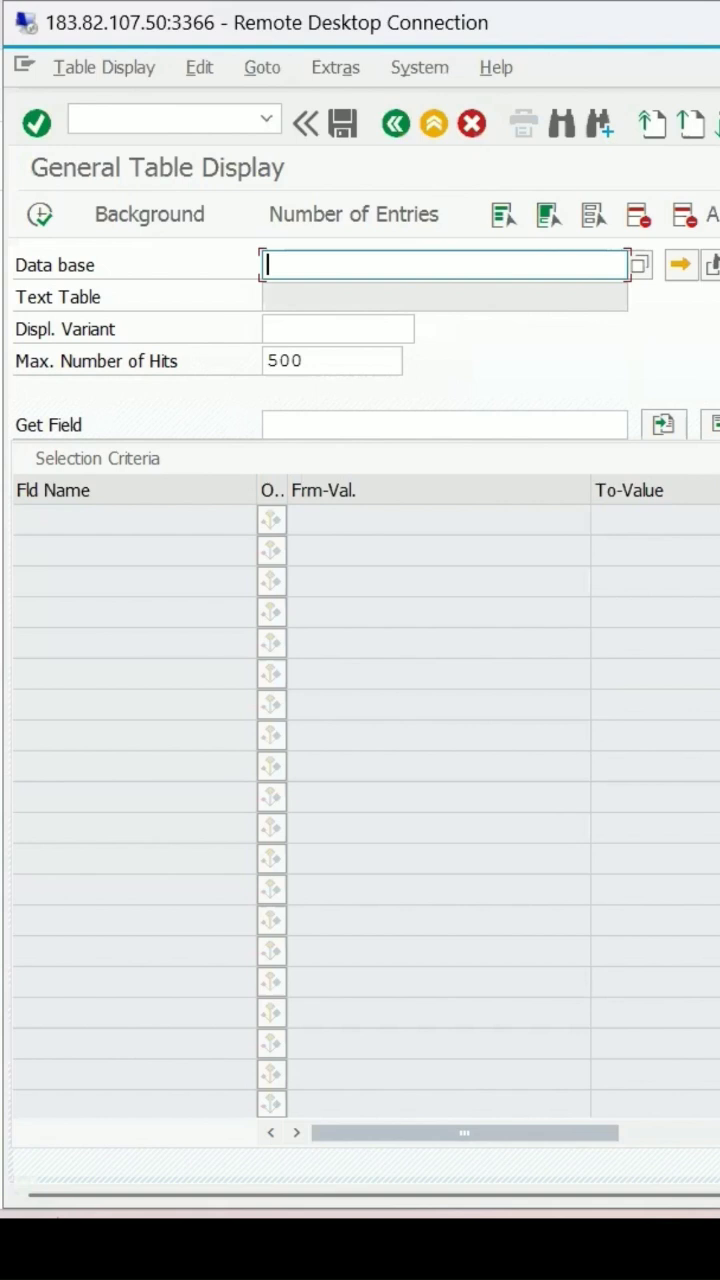
Display table PLMK filtered to Task List Type Q, listing characteristics like PH, HEIGHT, DENSITY.
{"action": "type", "text": "plm"}
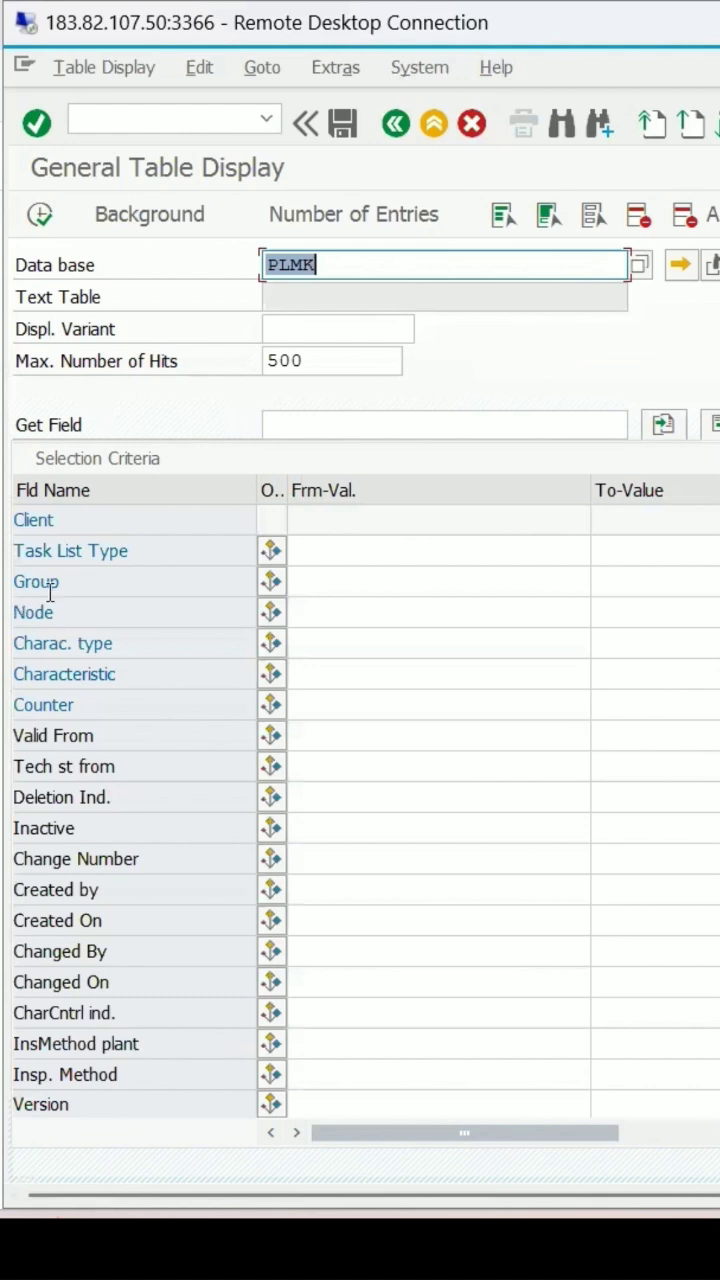
{"action": "left_click", "coordinate": [440, 550]}
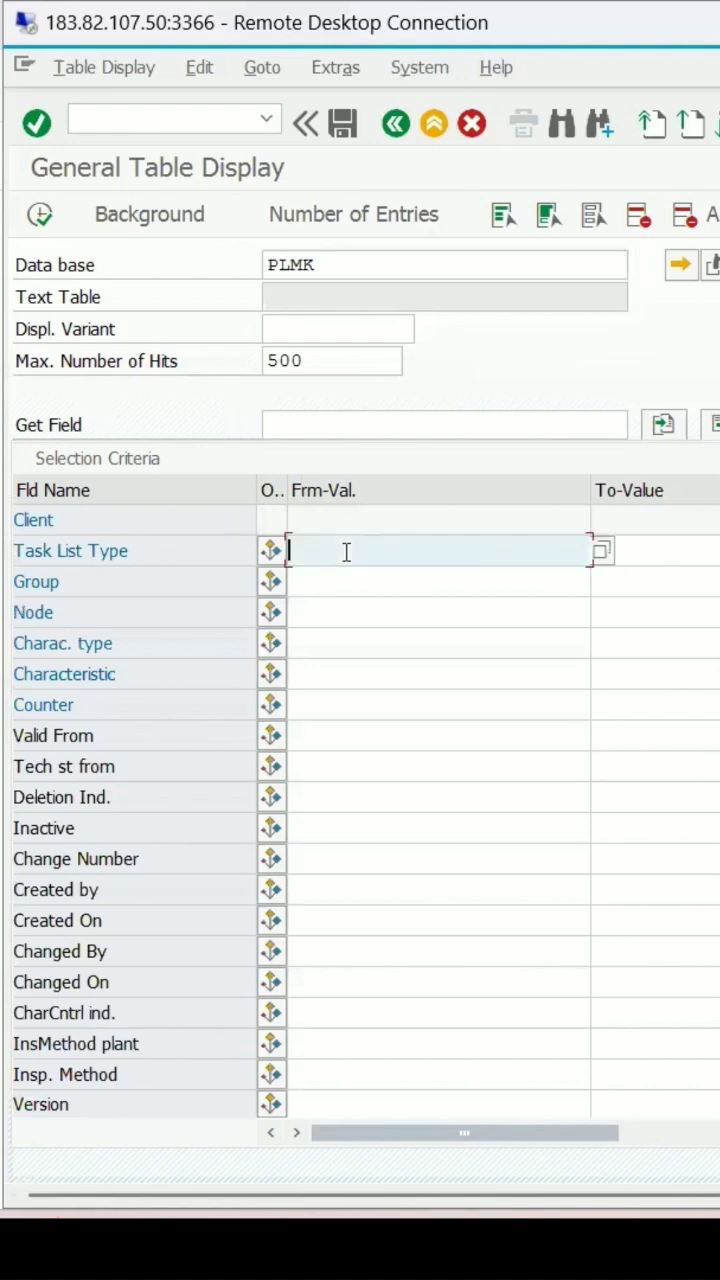
{"action": "type", "text": "Q"}
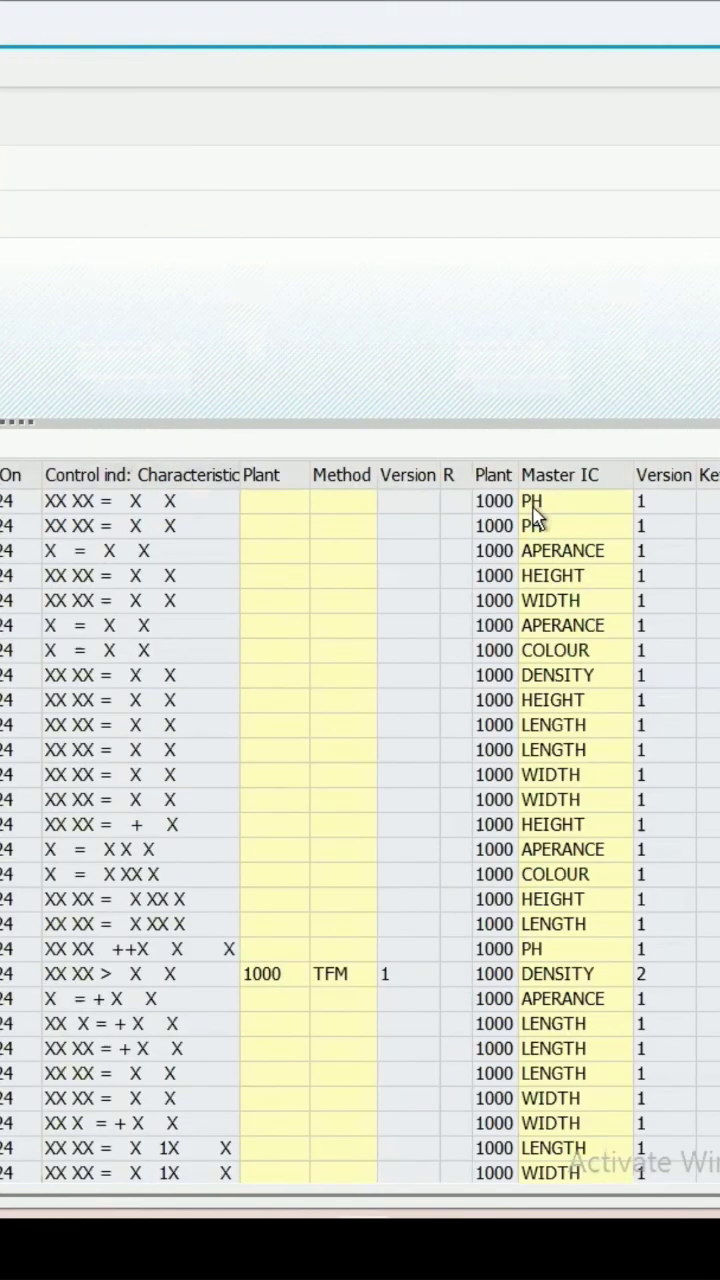
{"action": "mouse_move", "coordinate": [650, 596]}
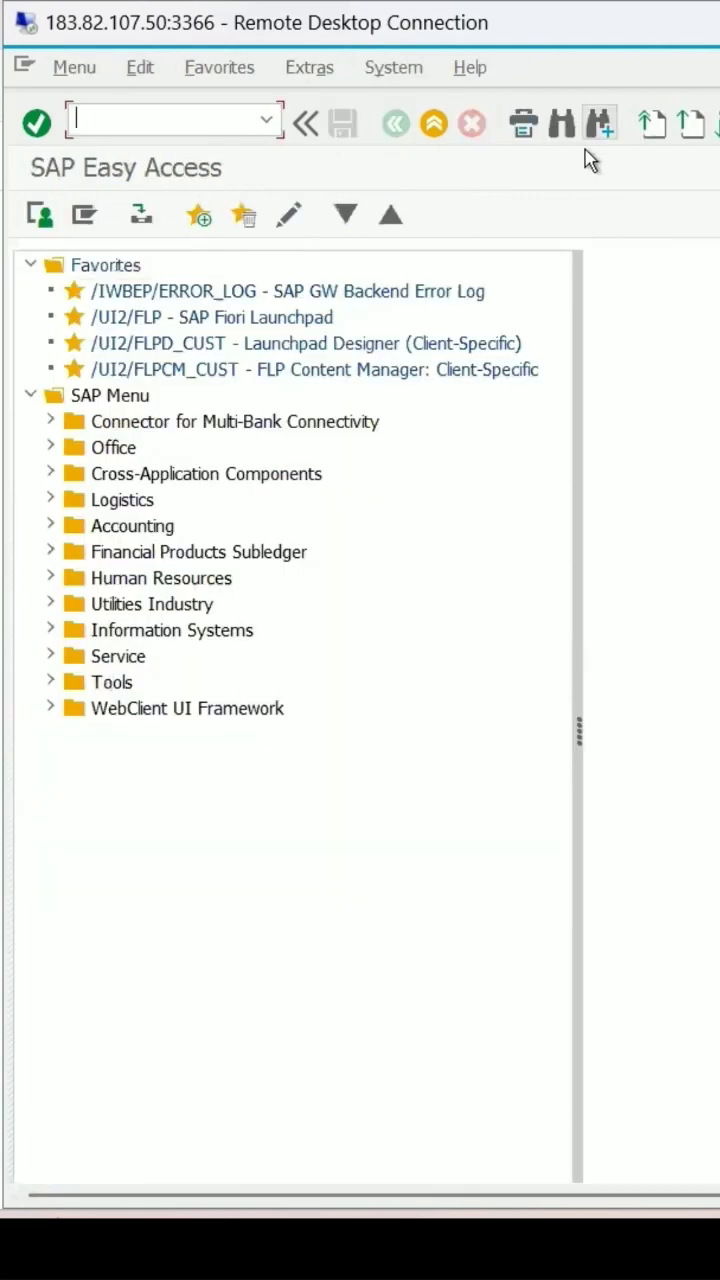
Run transaction SE16S and start the Find Tables function.
{"action": "type", "text": "se16"}
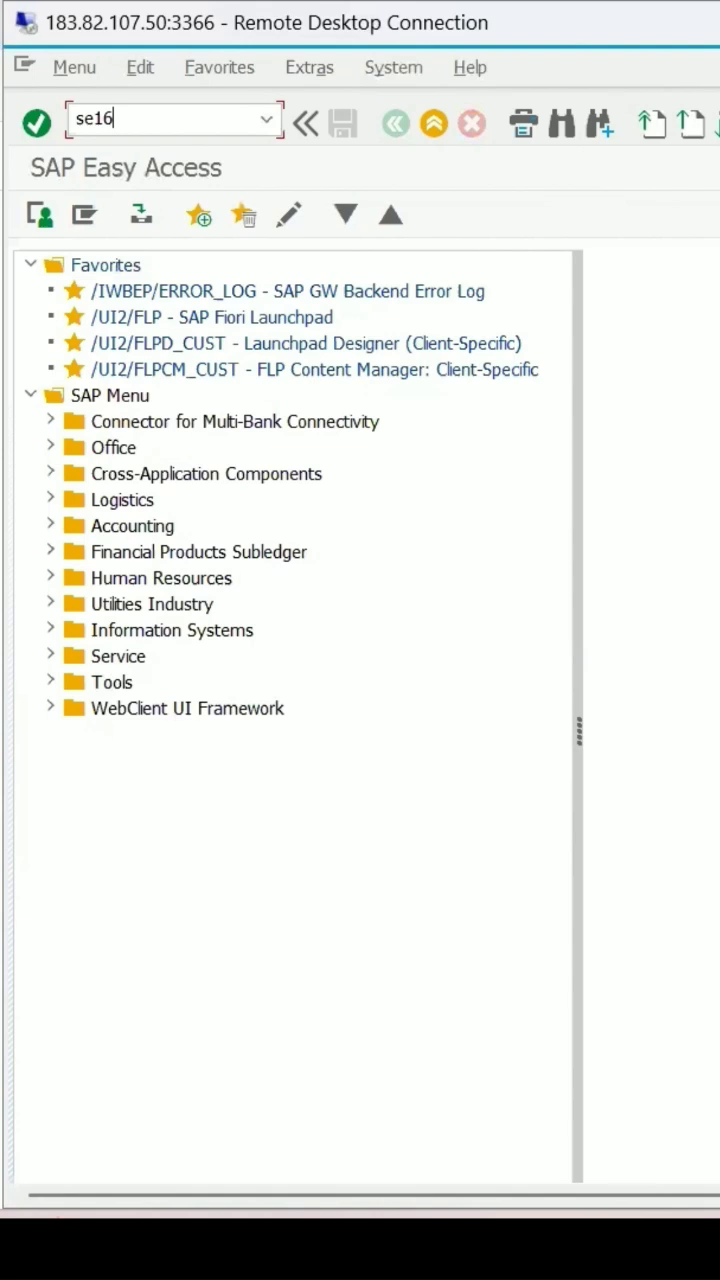
{"action": "key", "text": "Enter"}
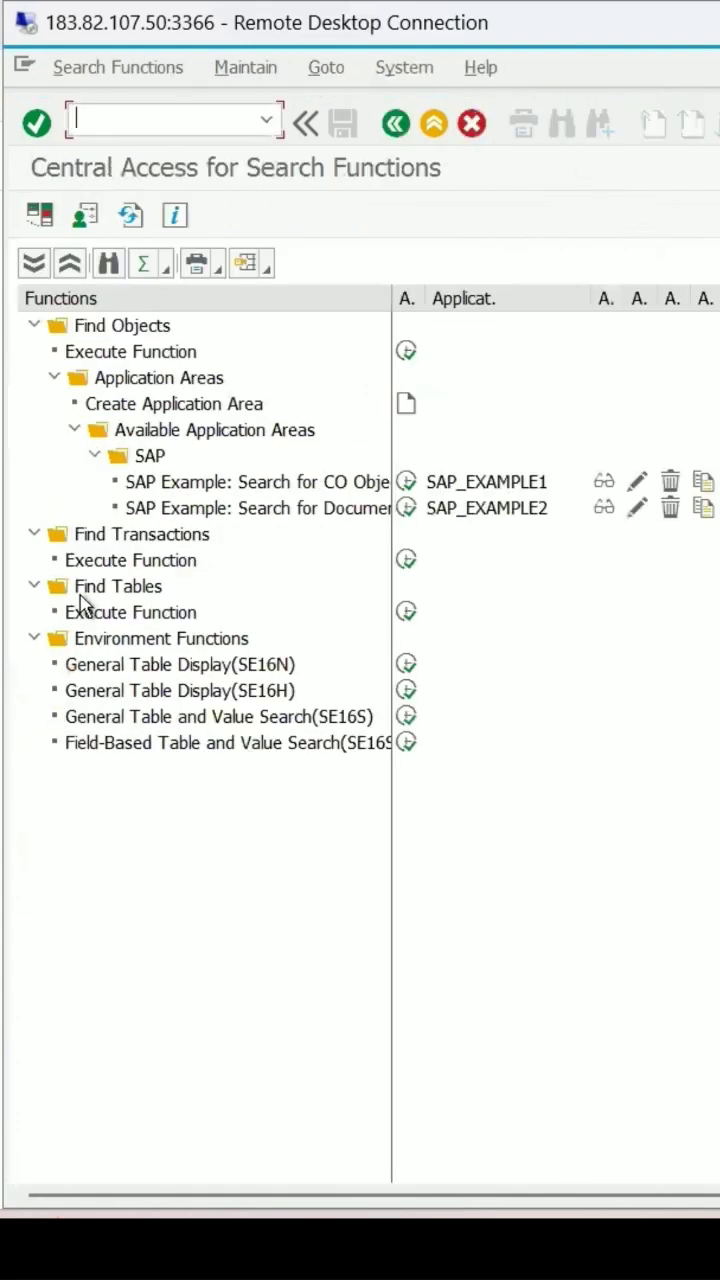
{"action": "mouse_move", "coordinate": [370, 636]}
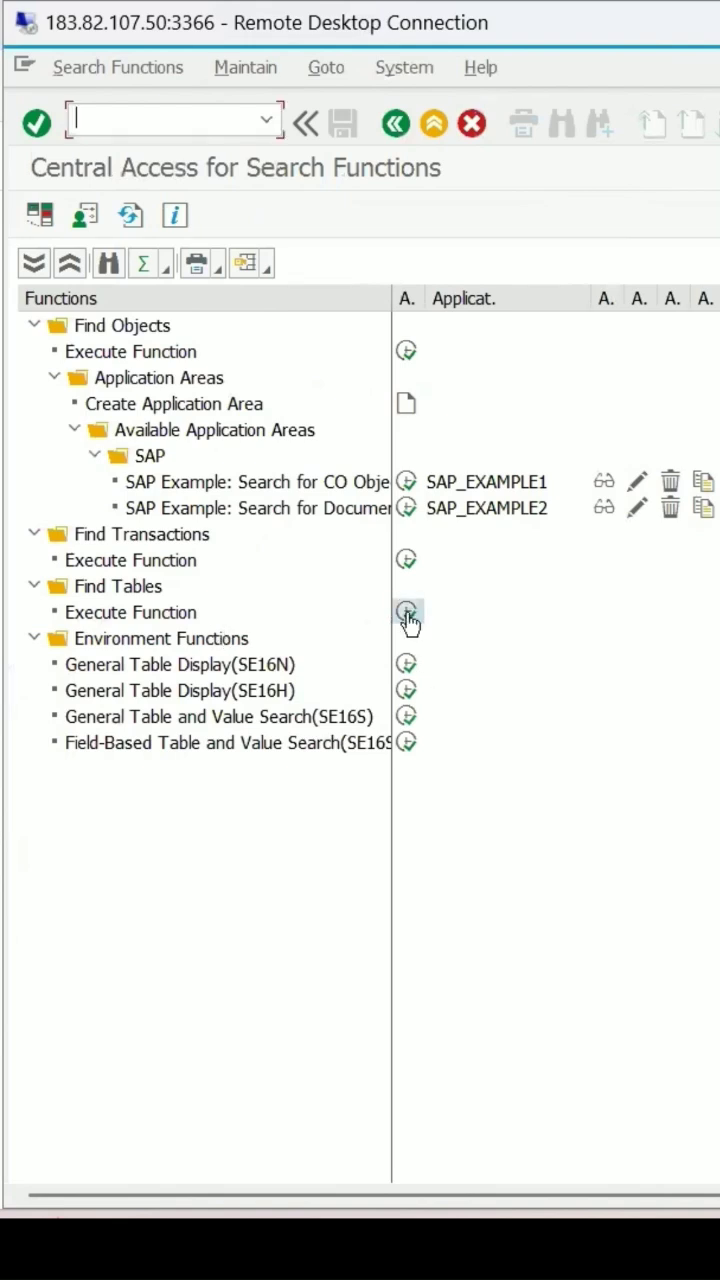
{"action": "left_click", "coordinate": [406, 612]}
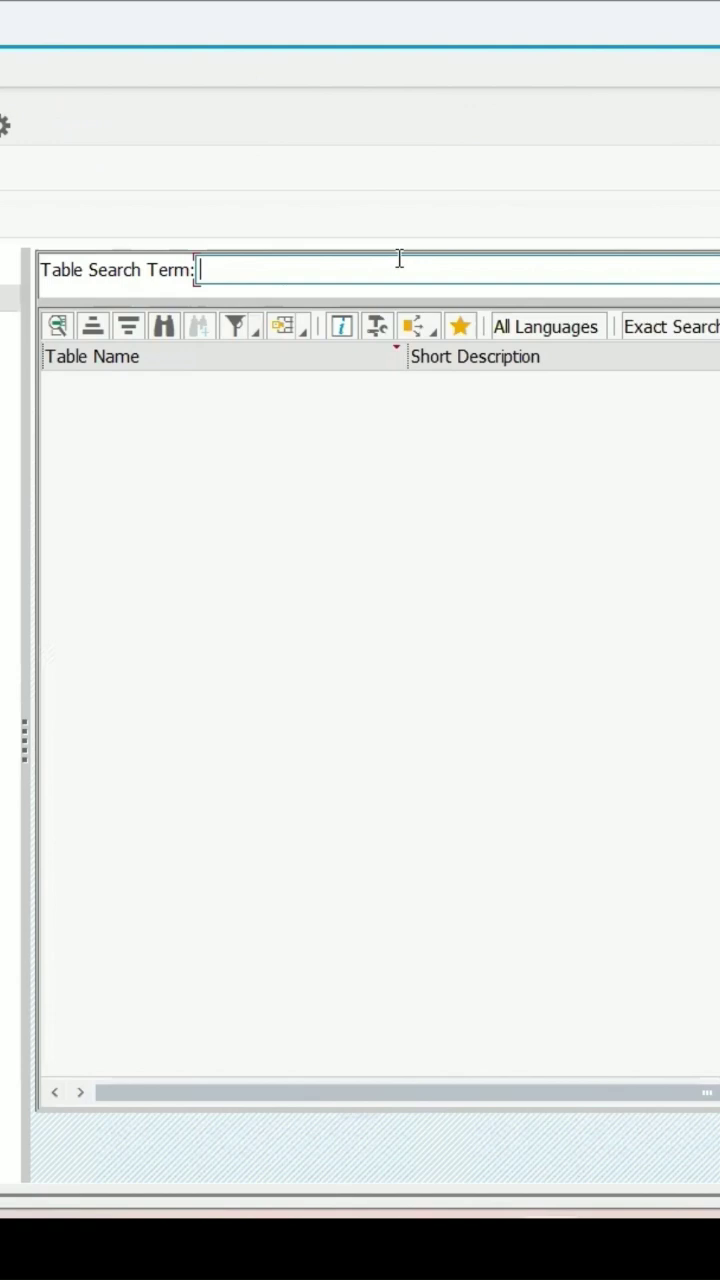
Search tables for 'inspection plan' and pick PLMK from the 8 matches.
{"action": "type", "text": "i"}
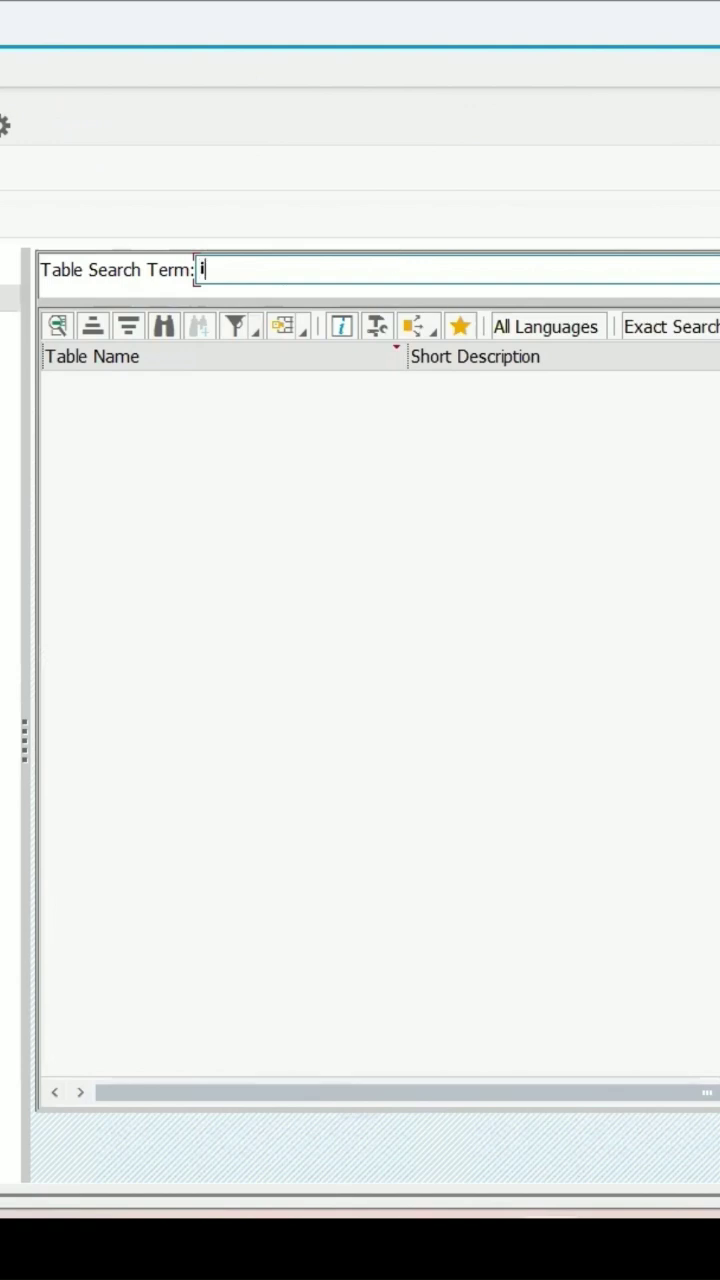
{"action": "type", "text": "nspection"}
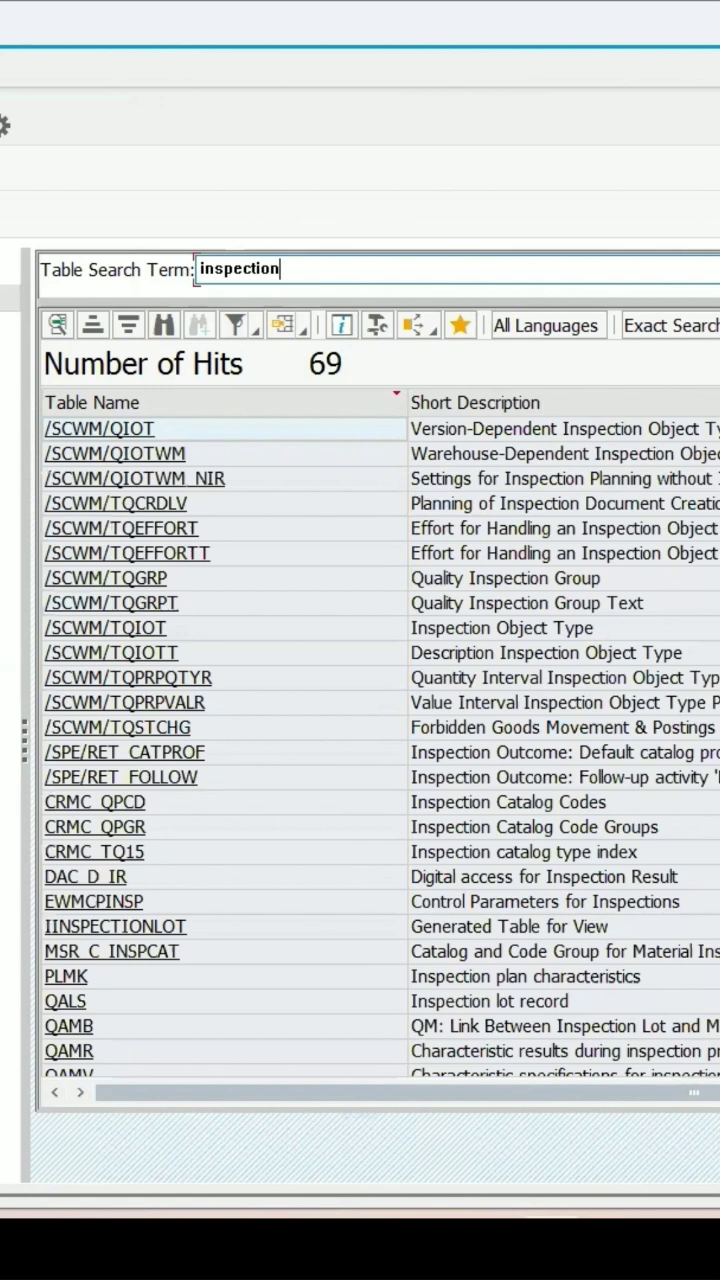
{"action": "type", "text": "plan"}
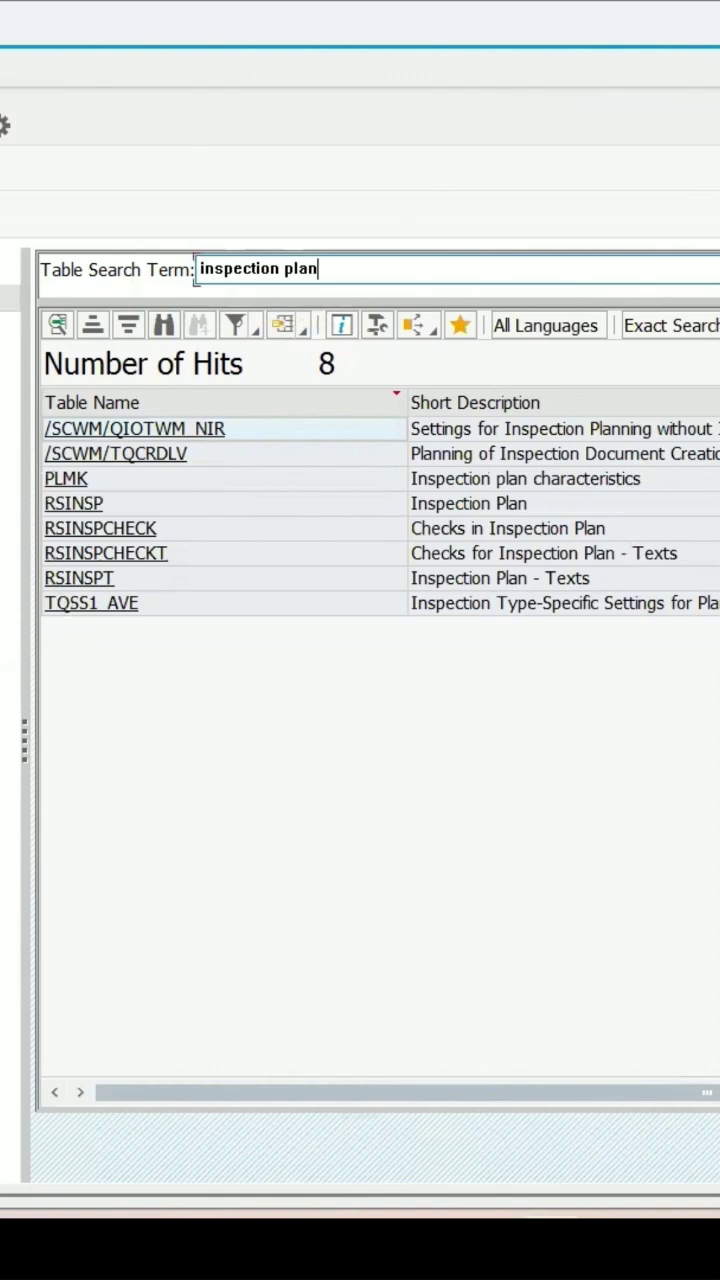
{"action": "mouse_move", "coordinate": [486, 496]}
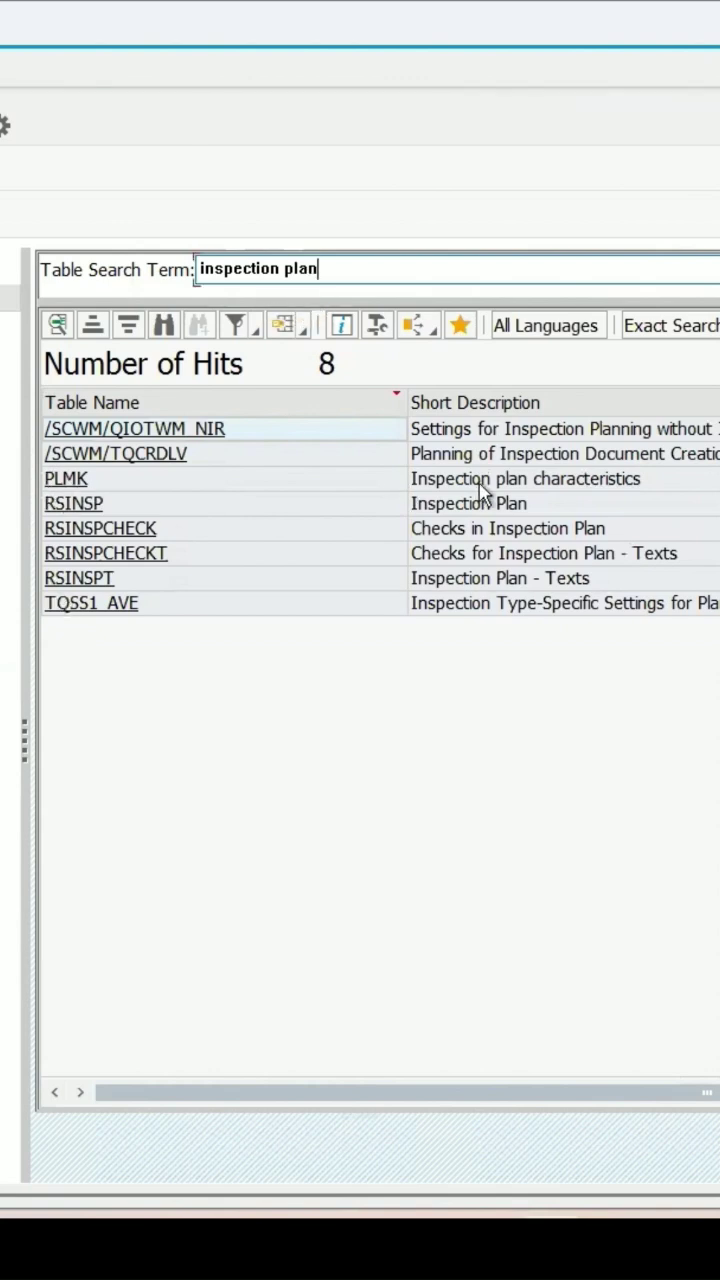
{"action": "mouse_move", "coordinate": [368, 384]}
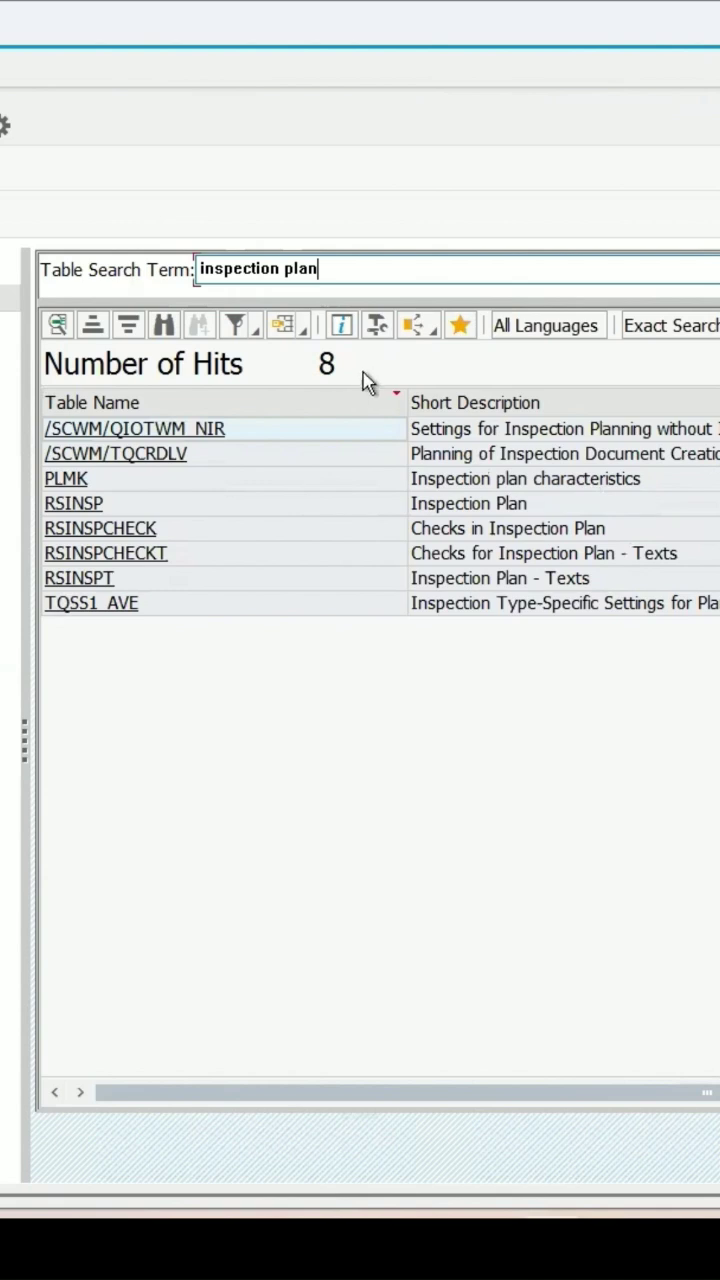
{"action": "mouse_move", "coordinate": [398, 616]}
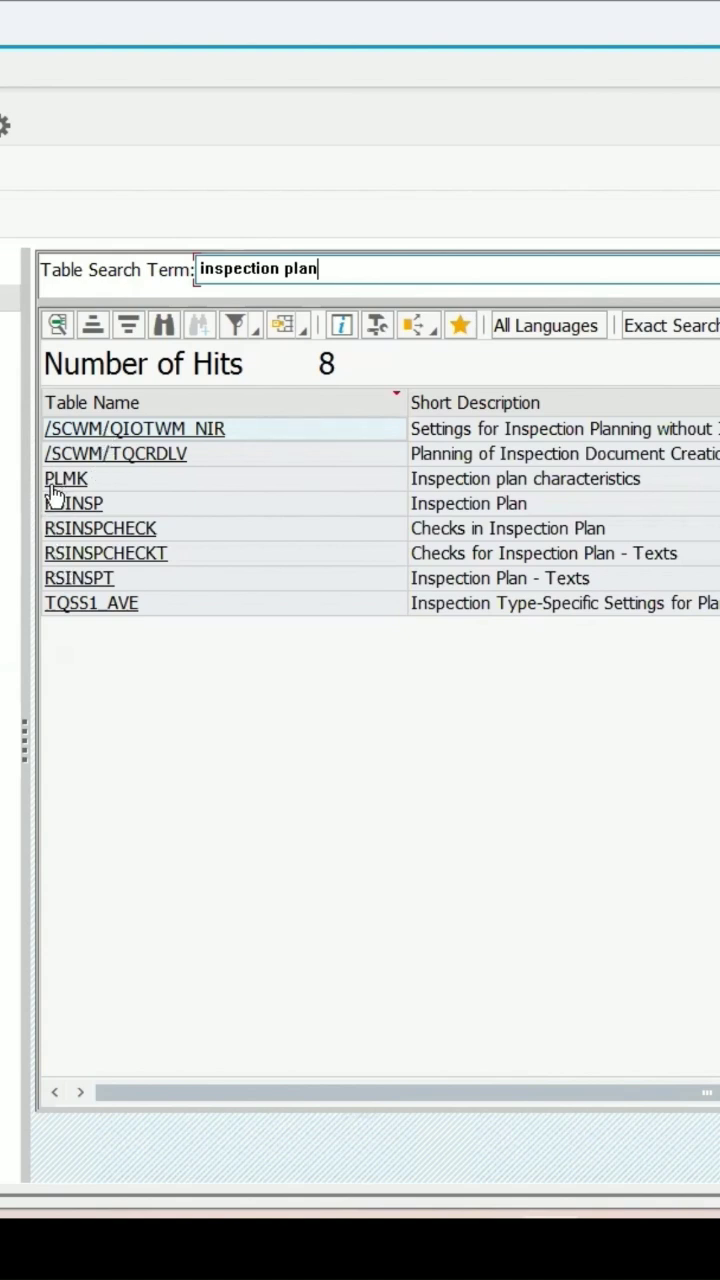
{"action": "mouse_move", "coordinate": [56, 496]}
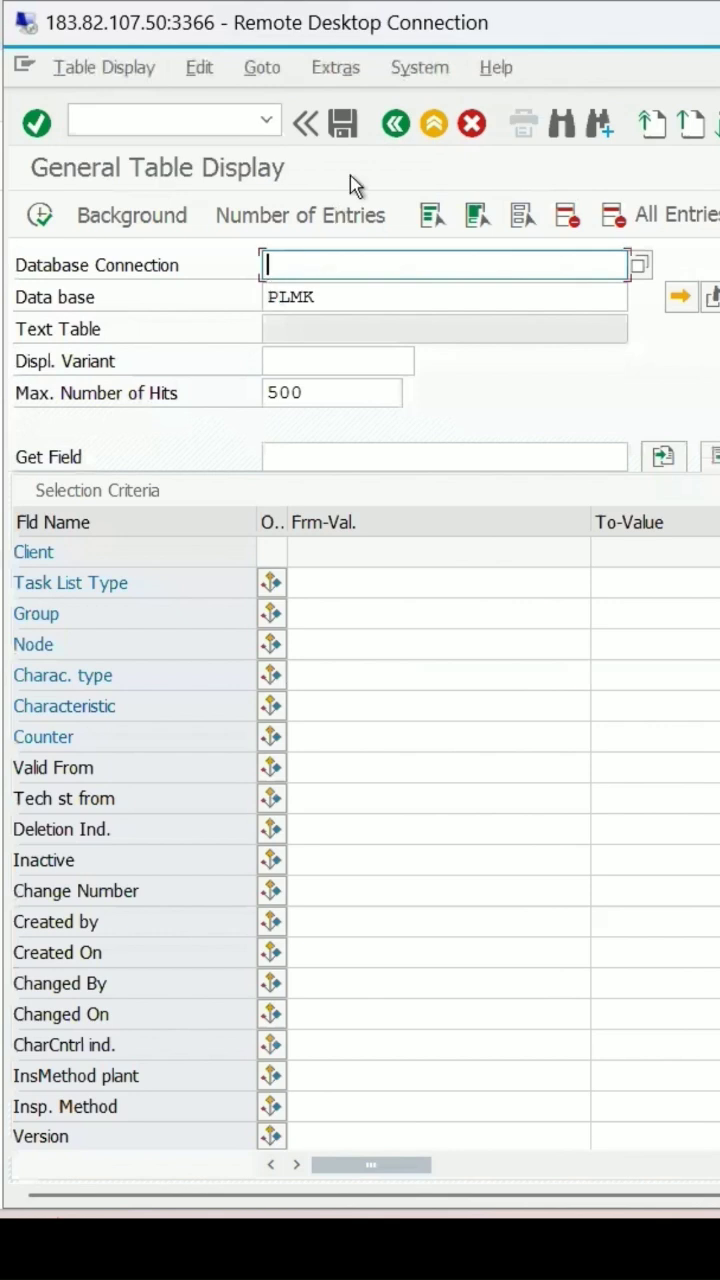
{"action": "mouse_move", "coordinate": [262, 320]}
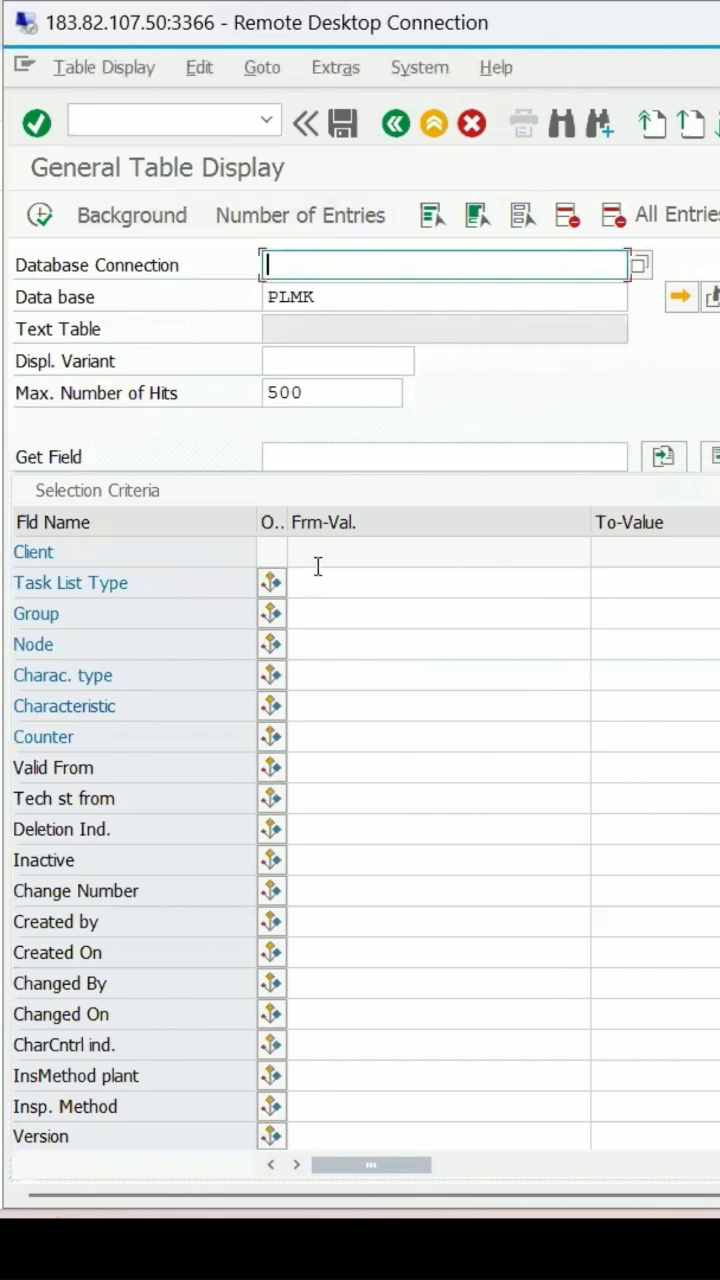
List the 104 PLMK entries for Task List Type Q and review one entry's details.
{"action": "left_click", "coordinate": [440, 582]}
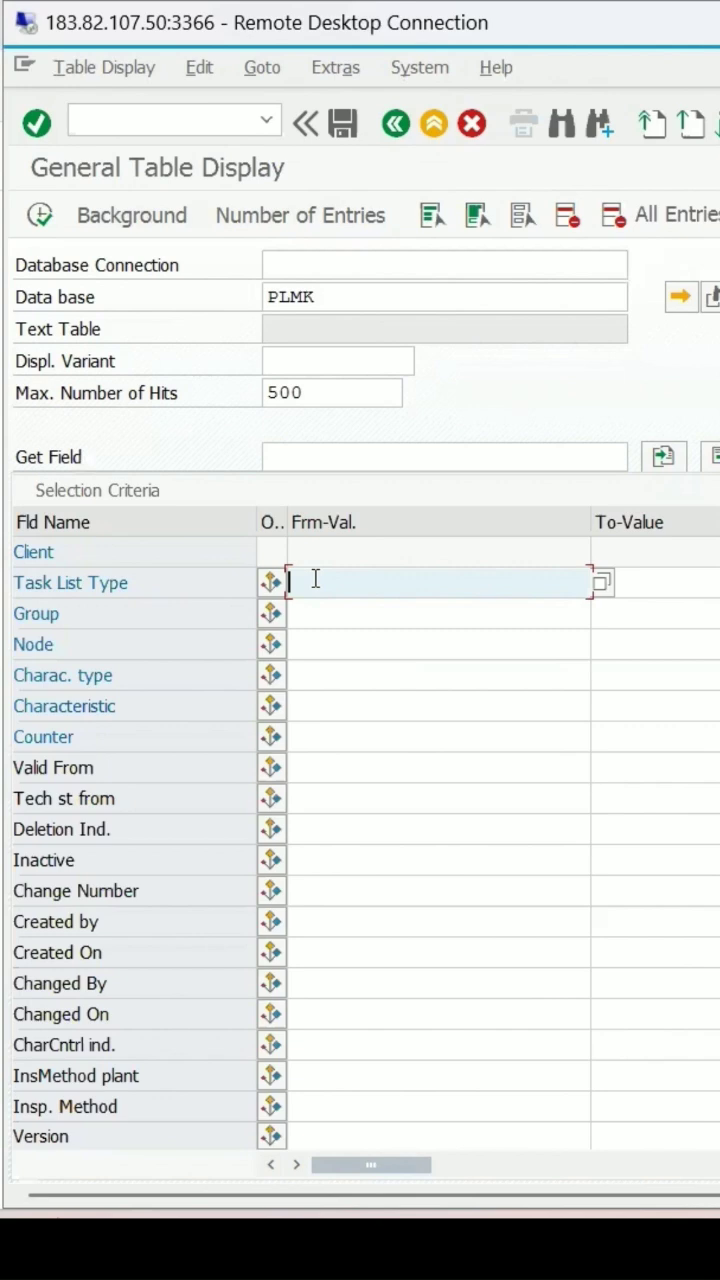
{"action": "type", "text": "Q"}
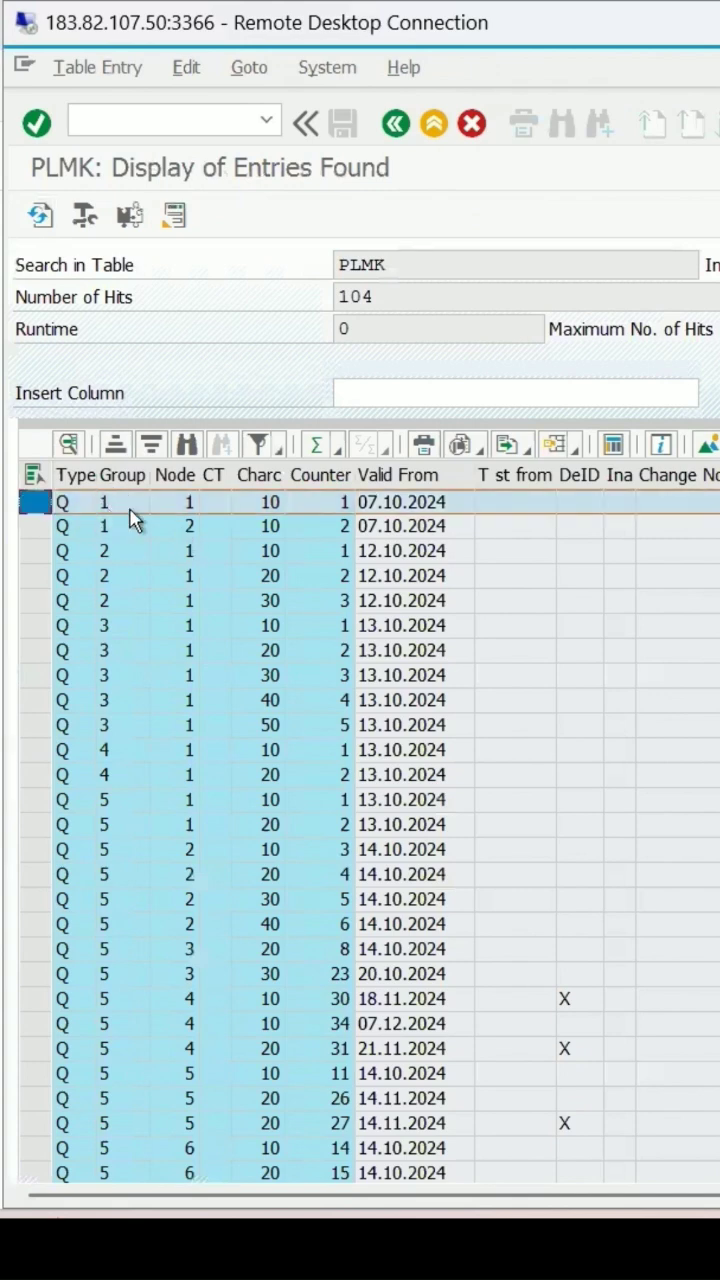
{"action": "mouse_move", "coordinate": [180, 538]}
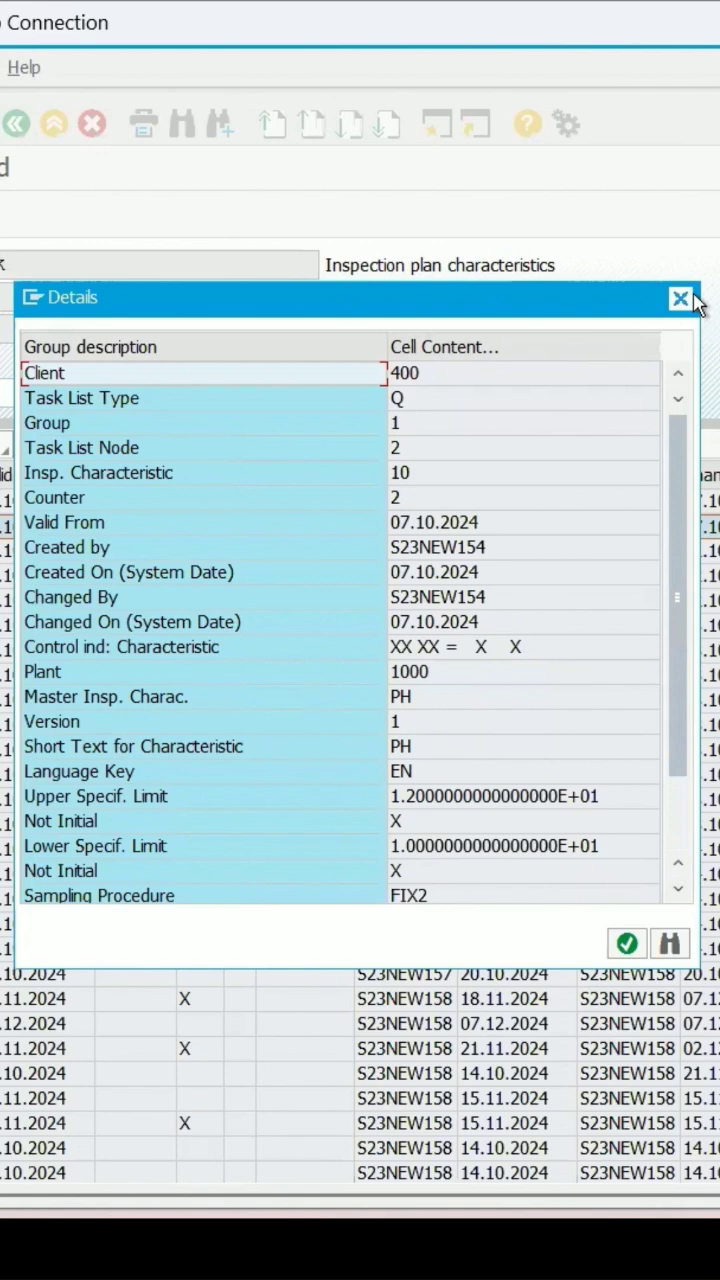
{"action": "left_click", "coordinate": [680, 298]}
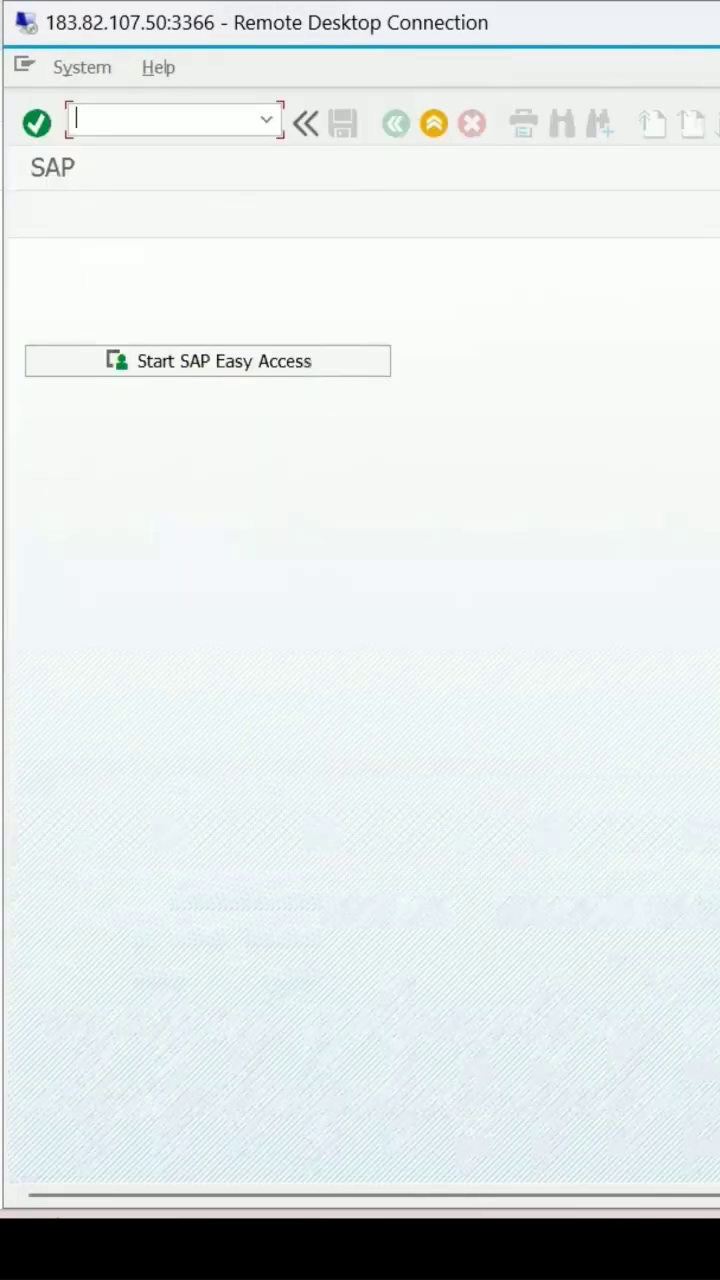
Start transaction QP02 to reach the Change Inspection Plan initial screen.
{"action": "type", "text": "q"}
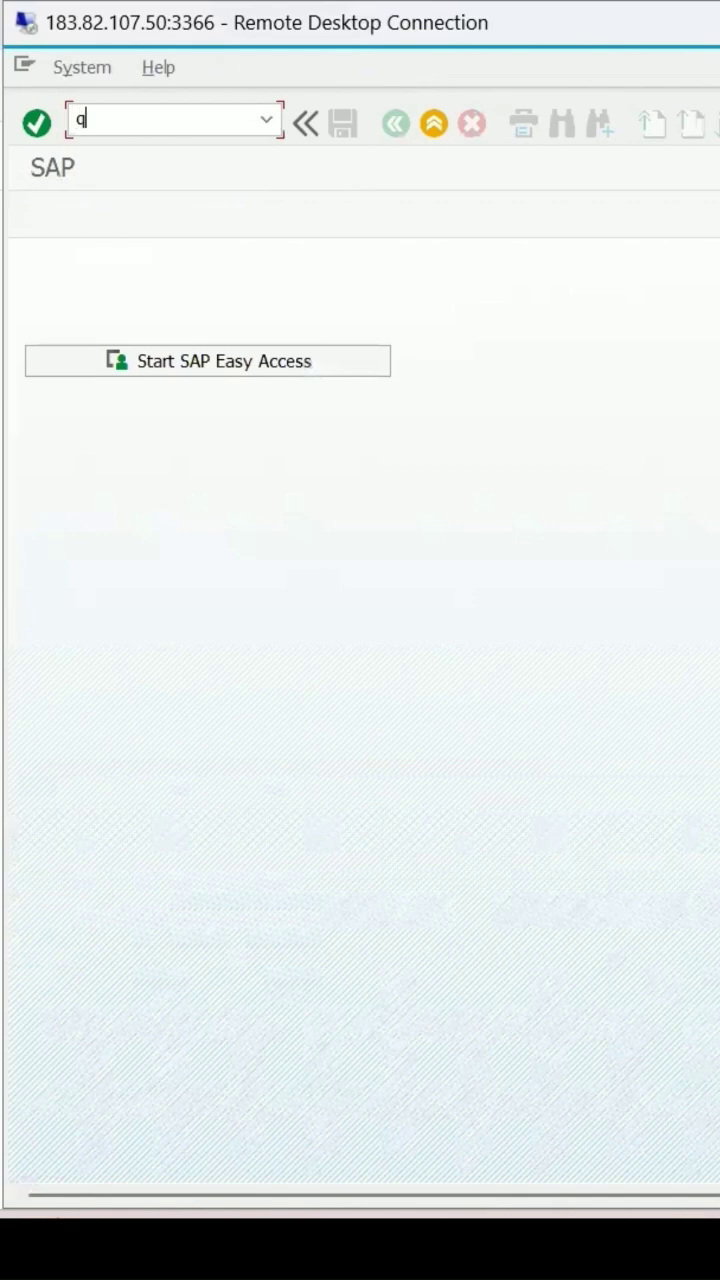
{"action": "type", "text": "p0"}
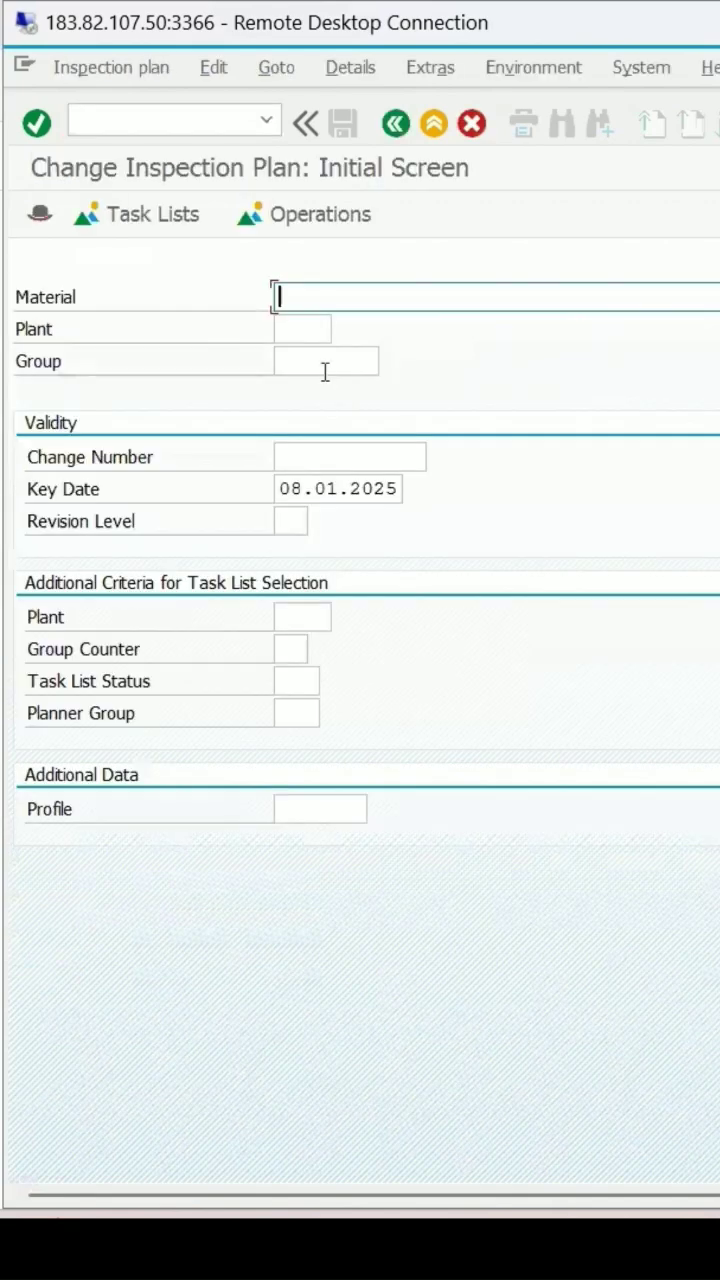
Load group 1's task lists and show the operations of group counter 2 (cement).
{"action": "type", "text": "1"}
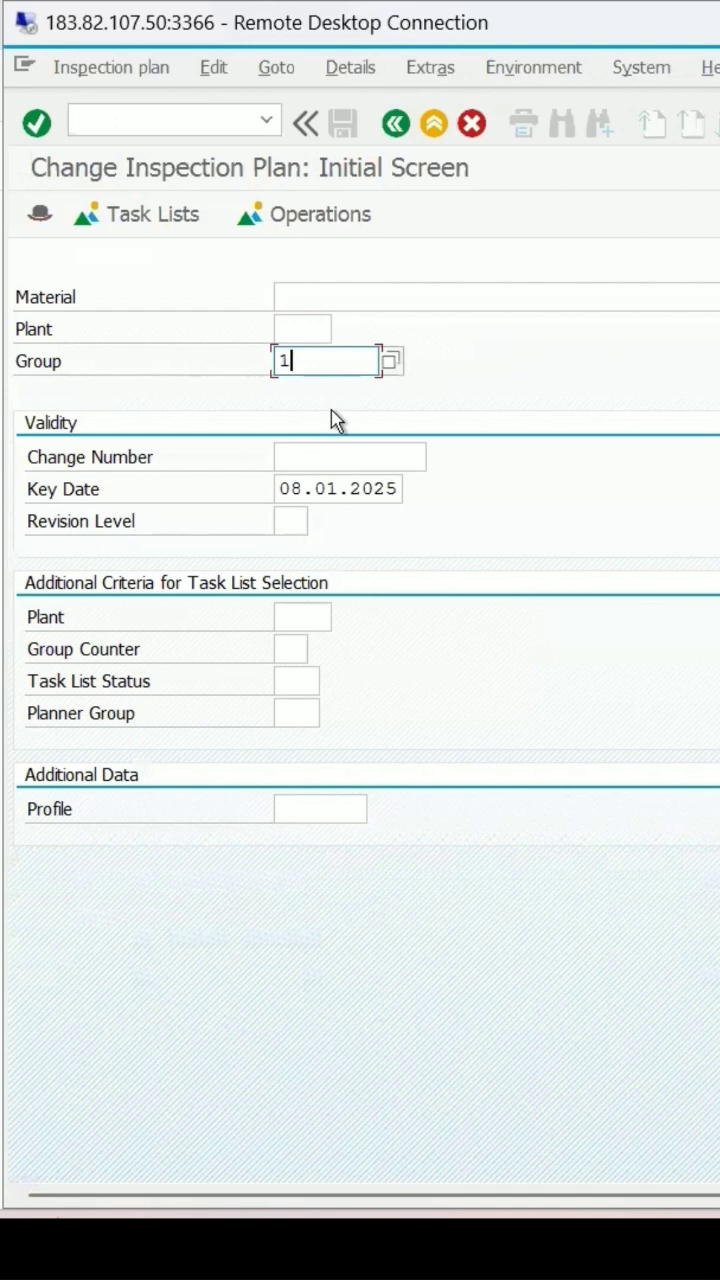
{"action": "key", "text": "Enter"}
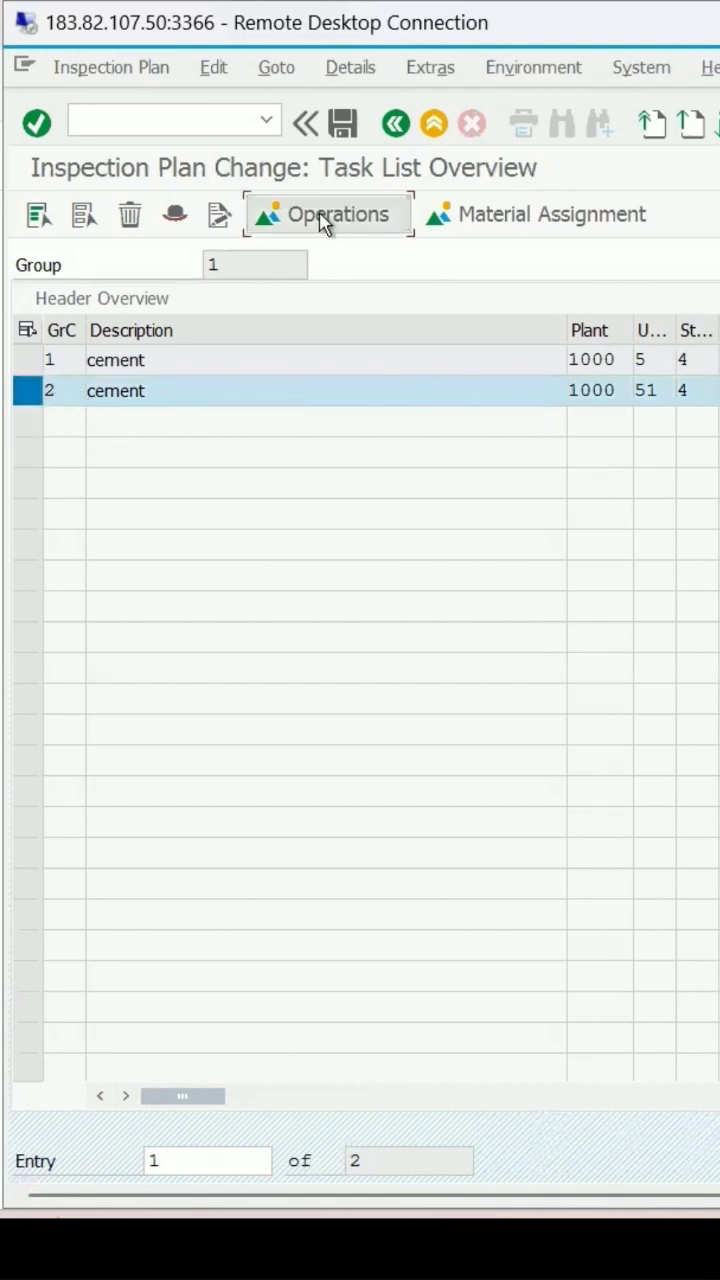
{"action": "left_click", "coordinate": [328, 214]}
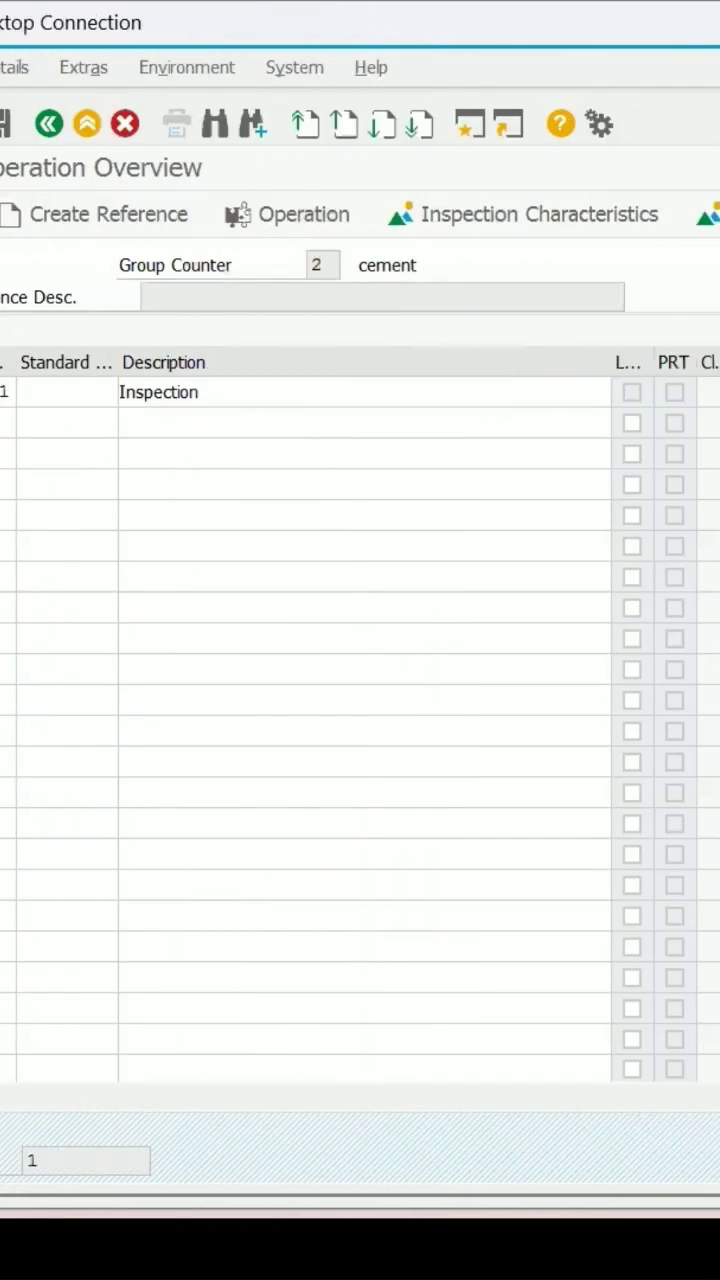